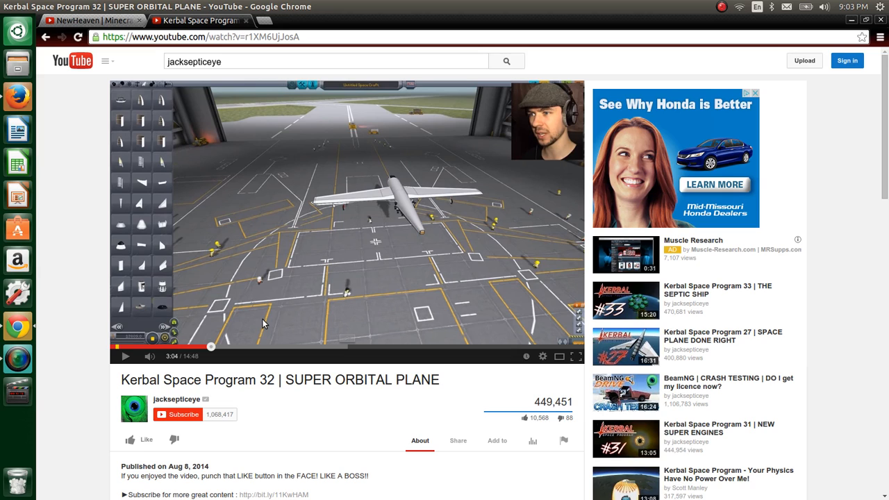
mouse_move(277, 28)
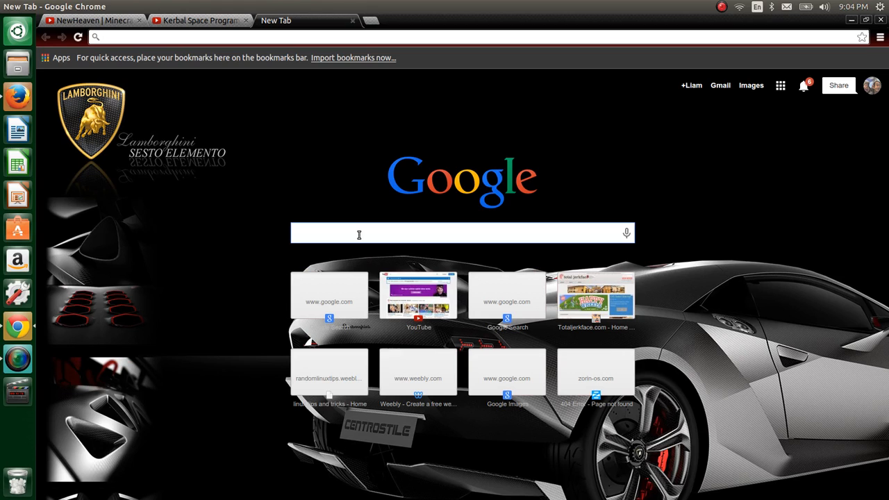
text(rdandom l)
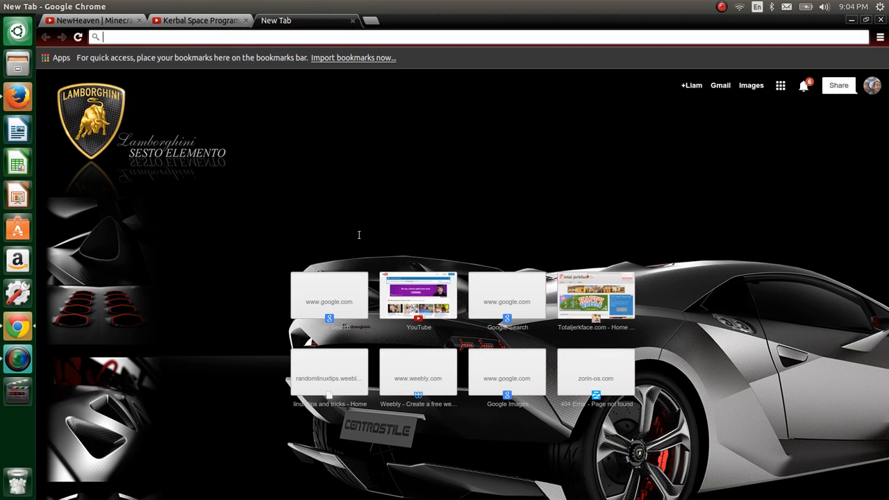
text(ww.)
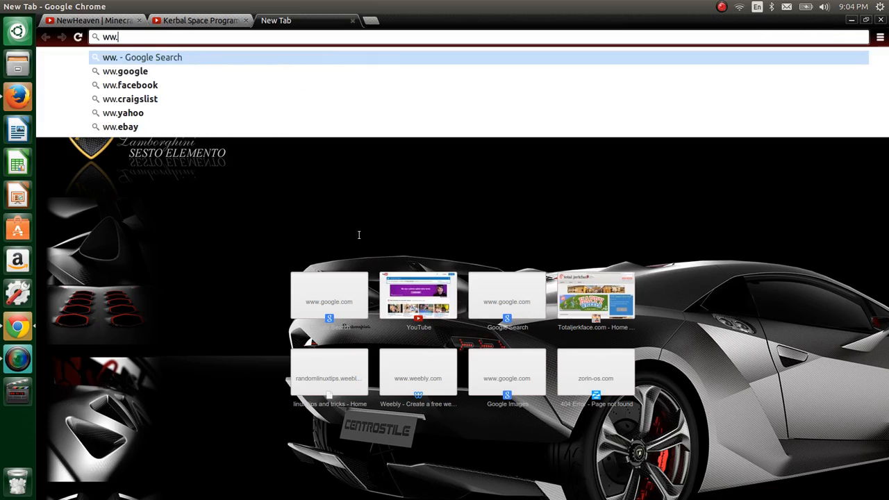
key(Print)
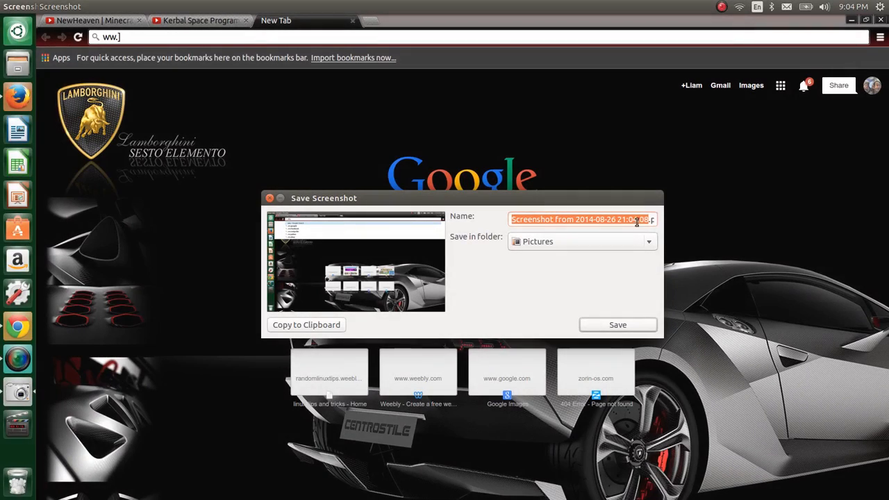
click(270, 198)
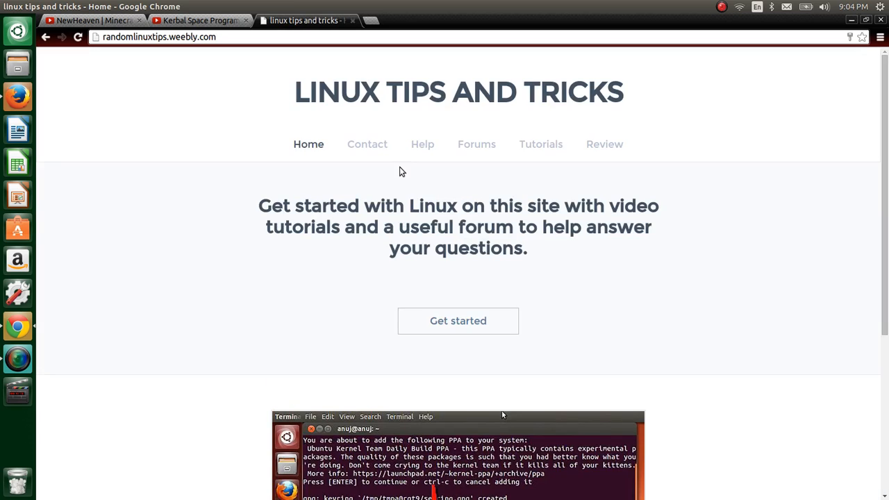
Step: Browse the site's Contact, Help, self help, Forums, Tutorials and Review pages
click(367, 144)
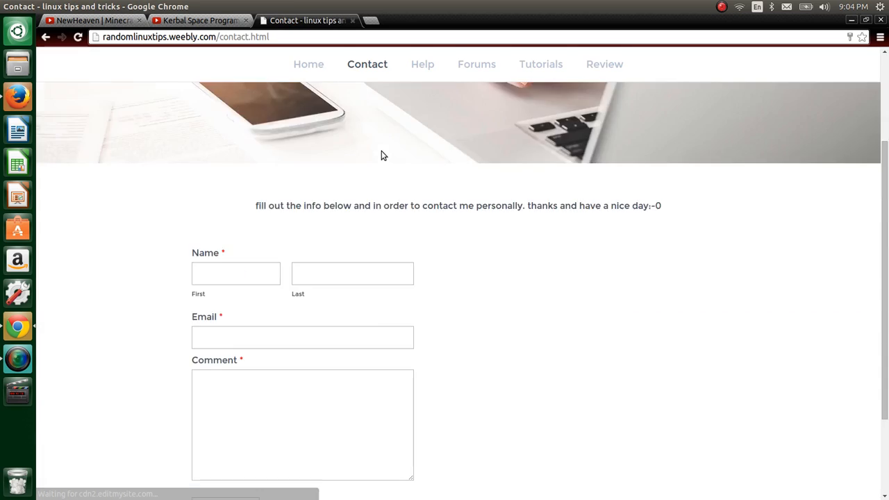
click(422, 64)
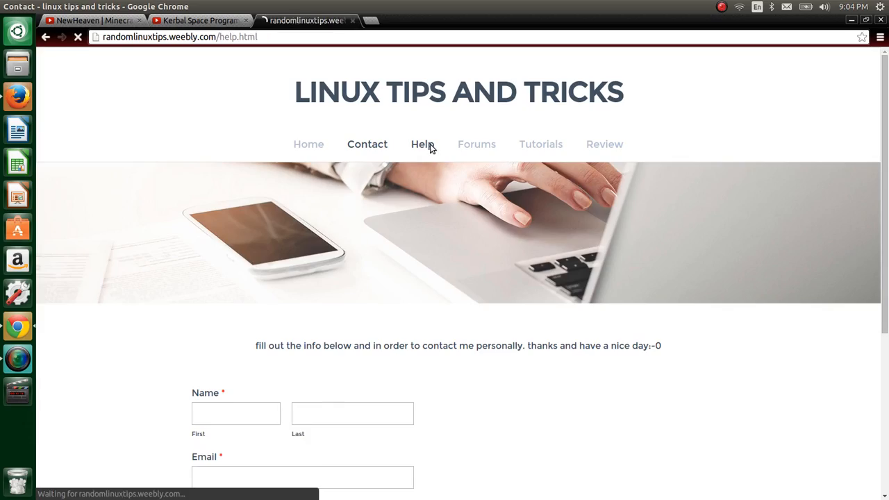
click(423, 143)
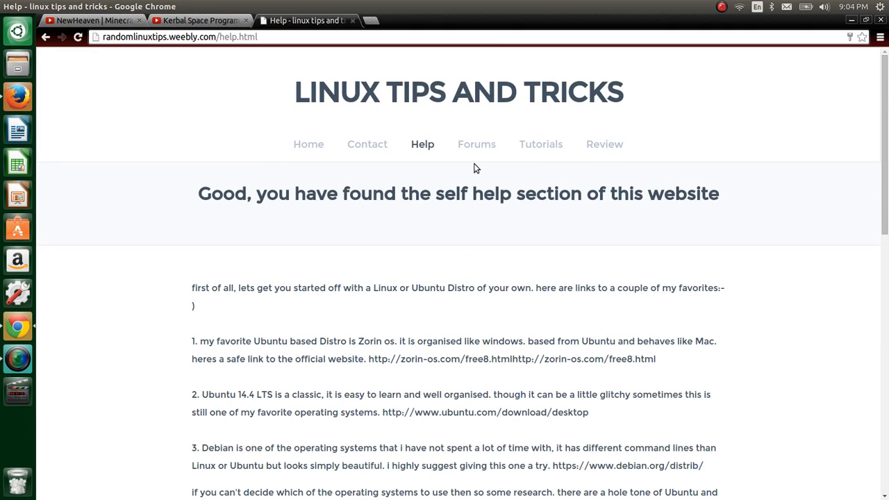
click(476, 143)
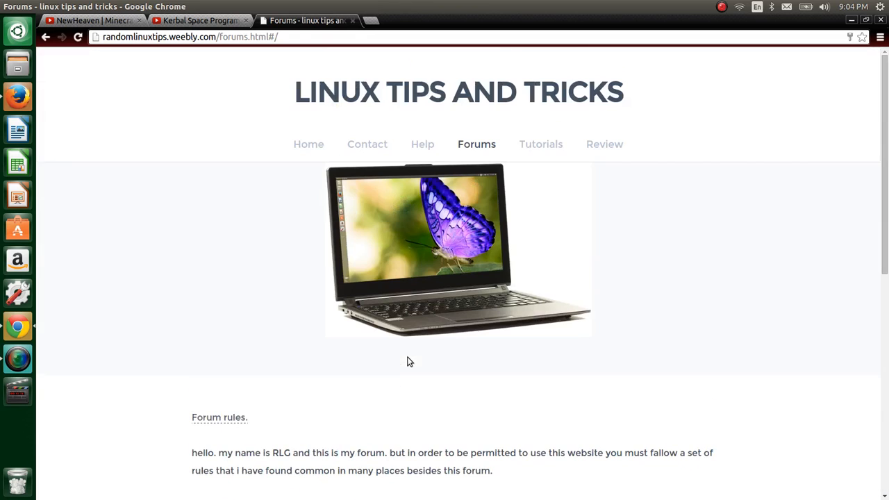
click(540, 143)
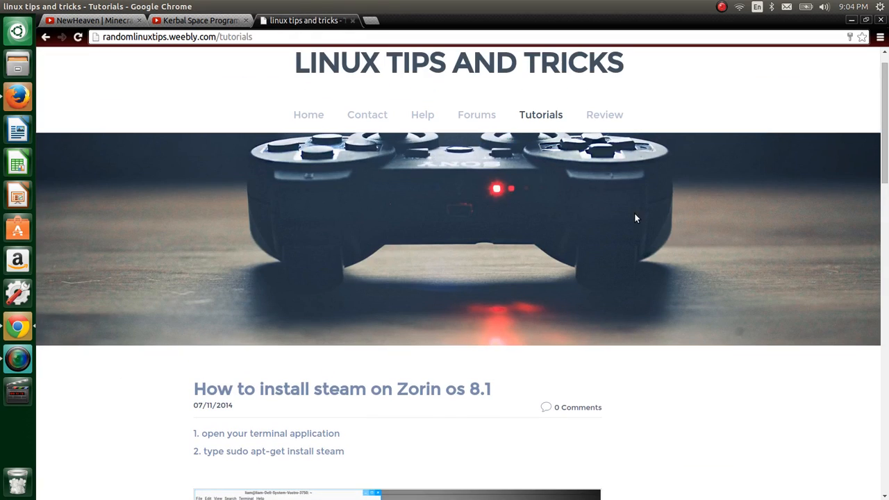
click(603, 114)
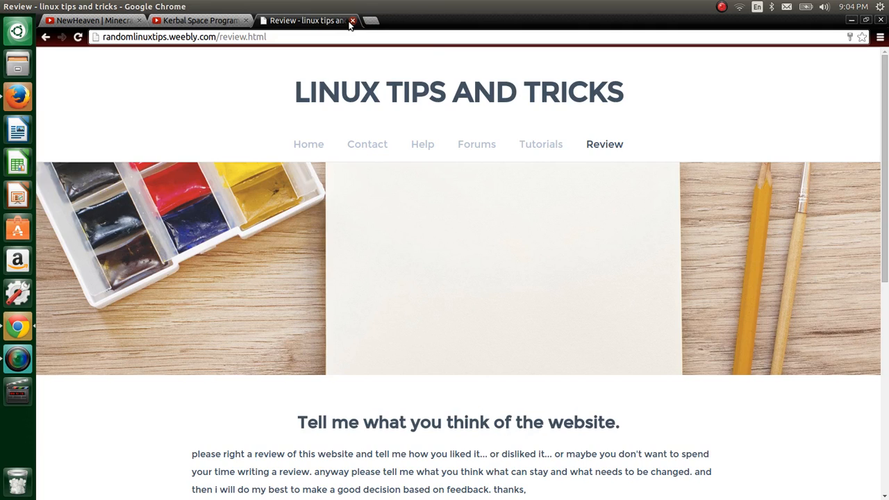
Step: Close the Linux Tips and Tricks tab and start Mozilla Firefox from the launcher
click(353, 20)
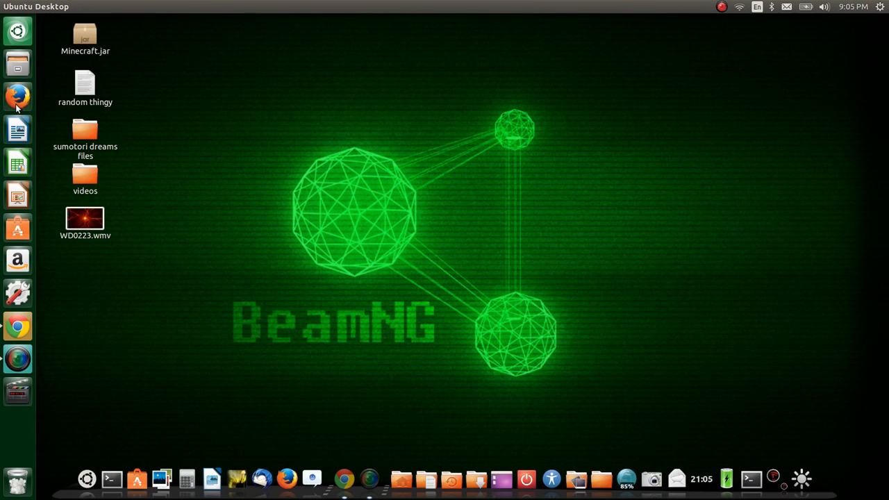
click(17, 98)
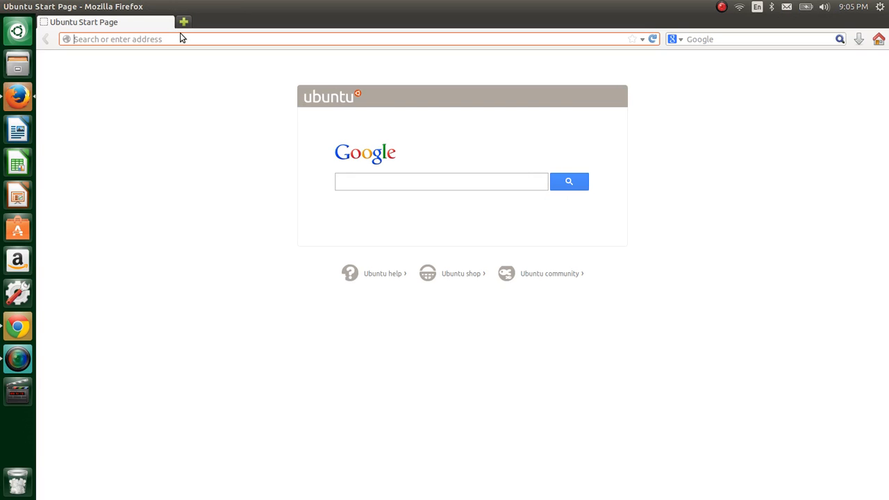
text(www.google.com/?gws_rd=ssl)
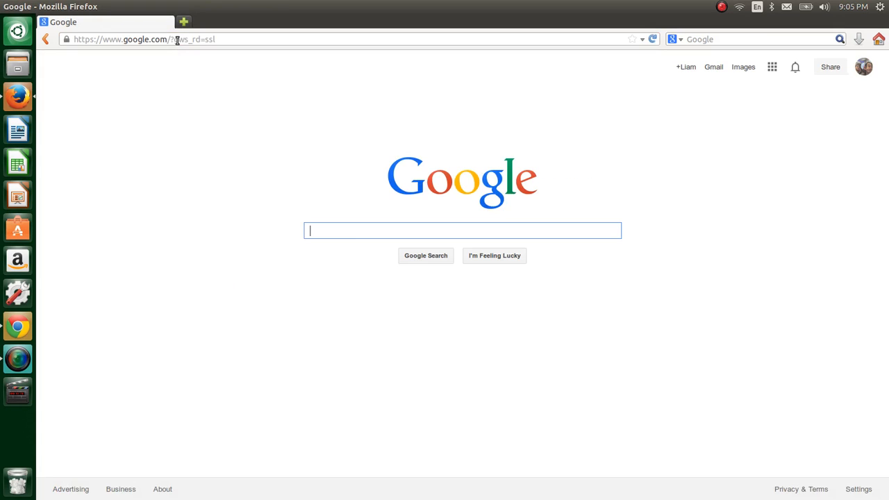
text(google)
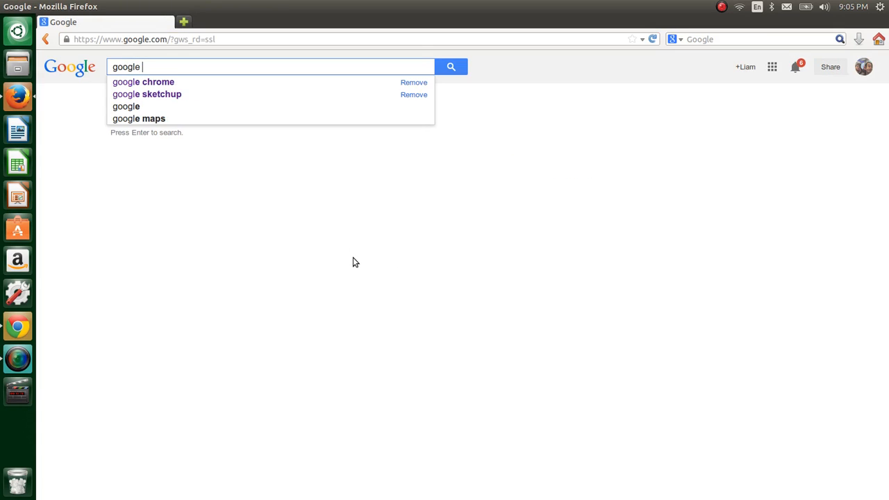
click(143, 80)
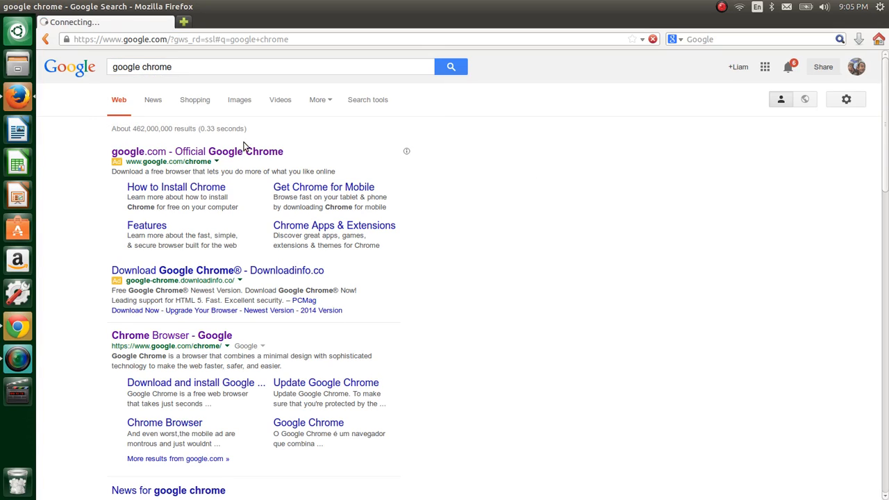
Step: From the official Chrome result, accept the terms and download the 32-bit .deb package
click(172, 335)
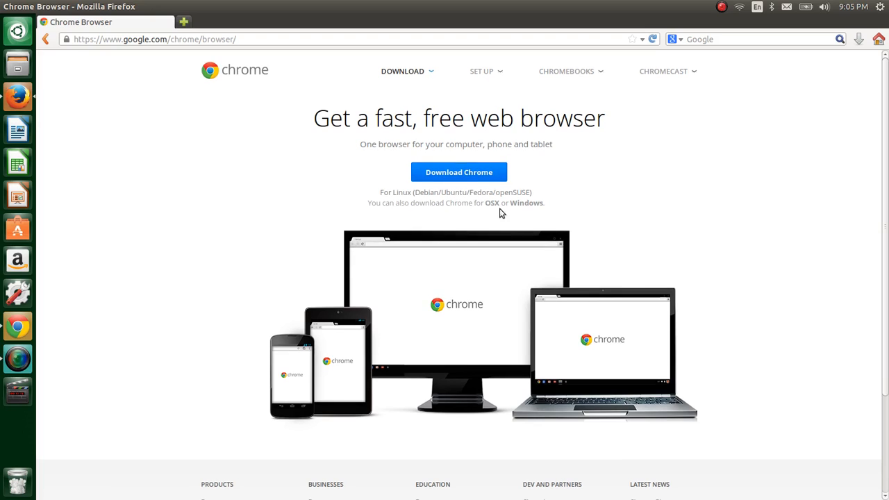
mouse_move(458, 172)
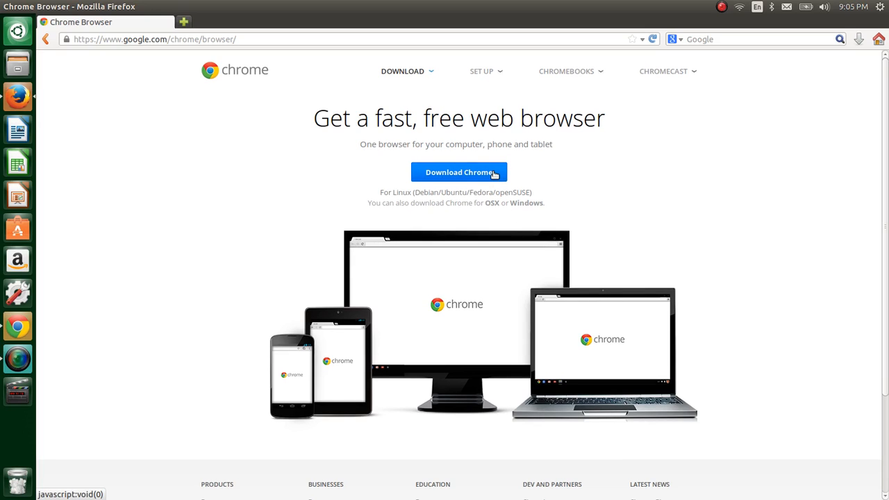
click(458, 172)
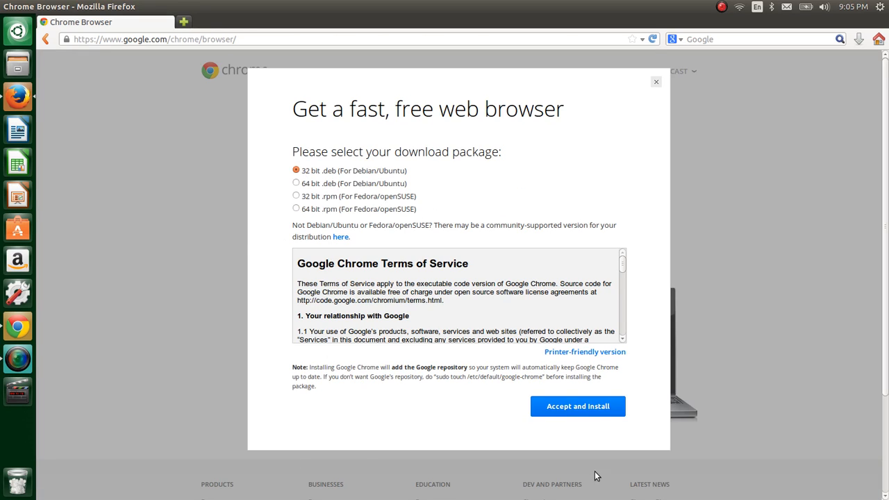
mouse_move(639, 234)
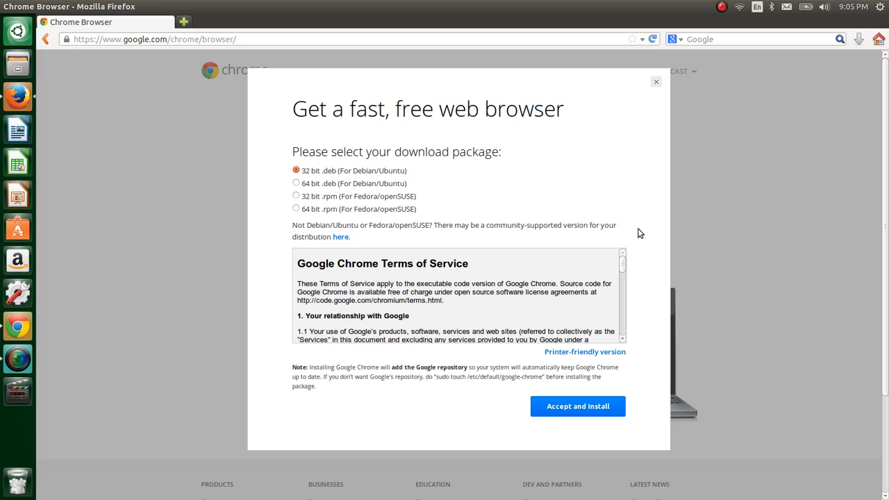
mouse_move(578, 406)
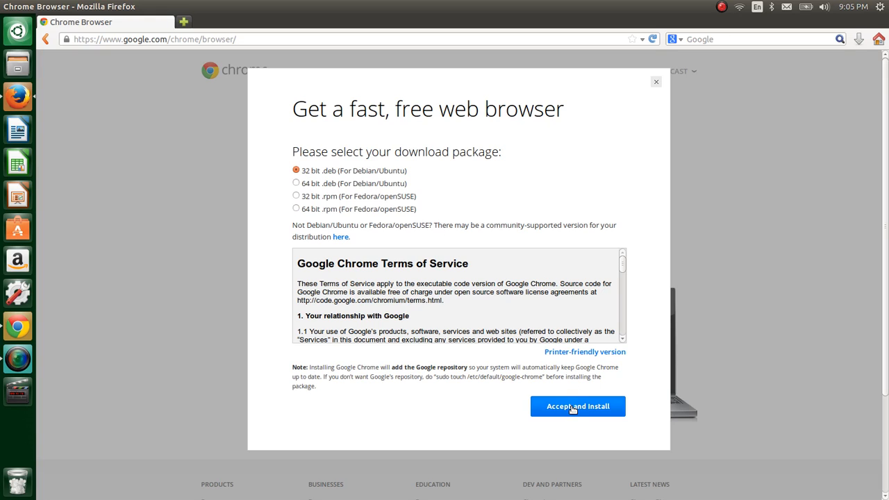
click(578, 405)
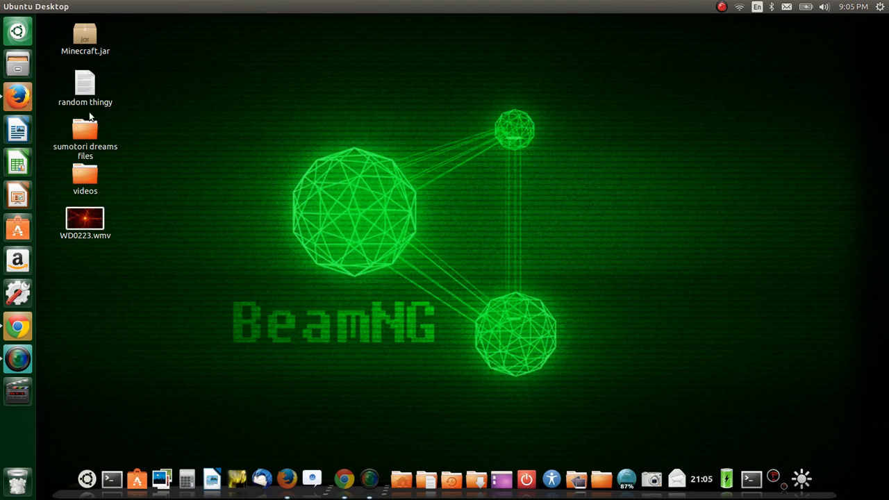
mouse_move(17, 64)
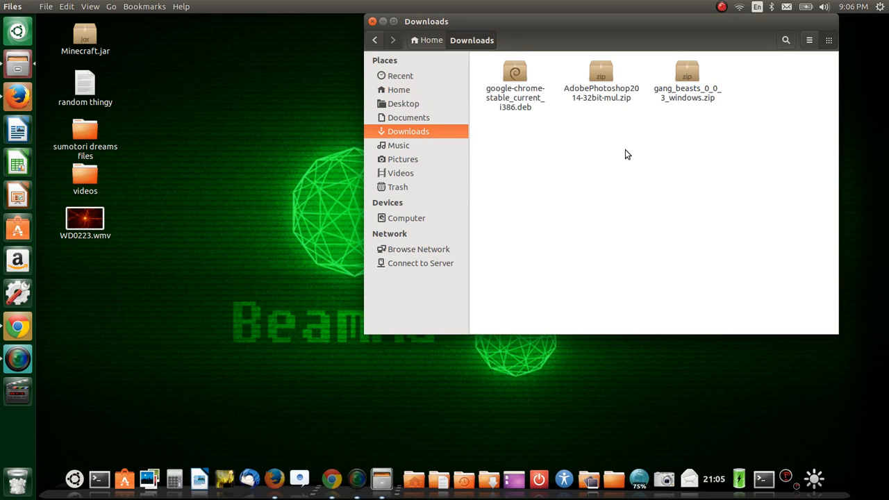
mouse_move(567, 150)
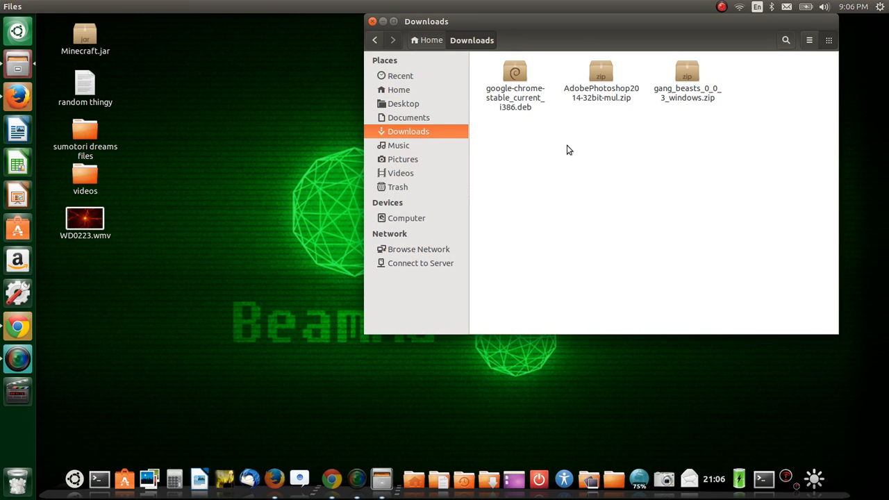
mouse_move(455, 93)
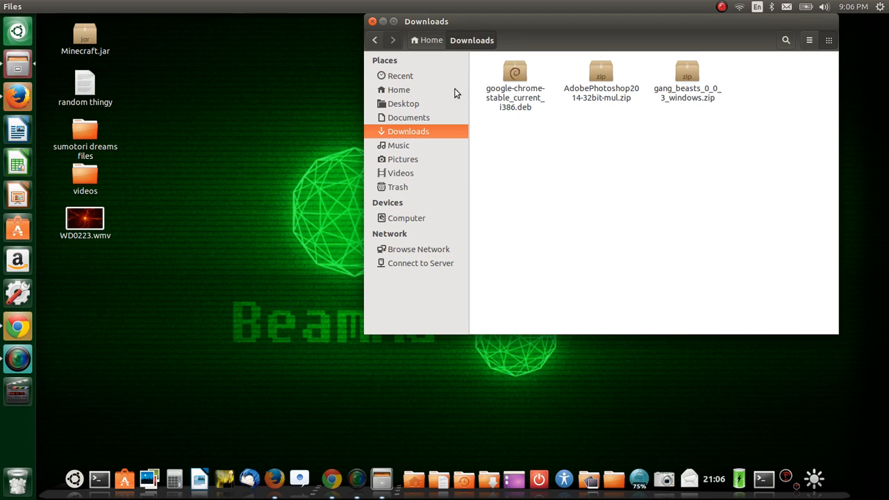
Step: Open google-chrome-stable_current_i386.deb from Downloads in Ubuntu Software Center
click(514, 79)
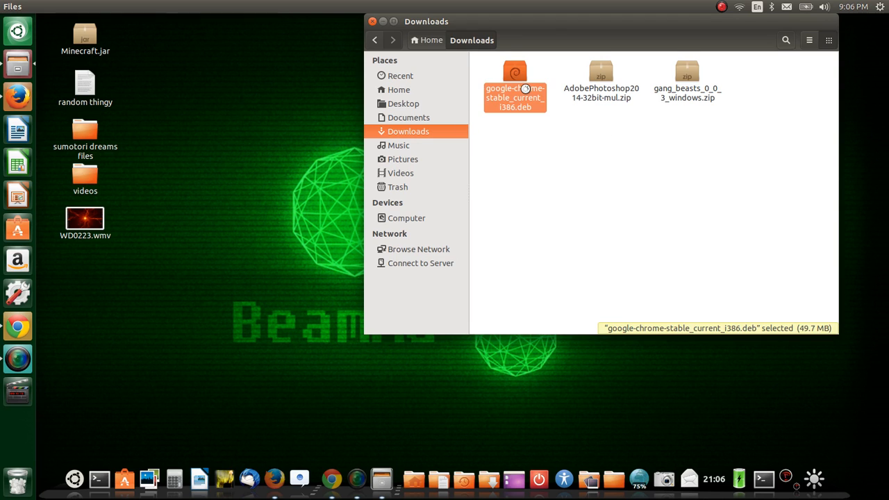
double_click(515, 89)
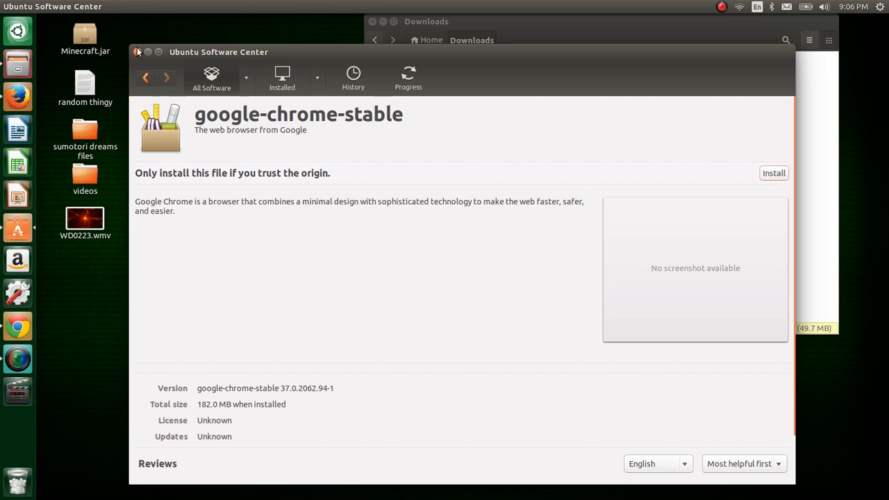
Step: Search 'google' in Software Center, leave it, and deselect the Chrome .deb in Downloads
click(138, 51)
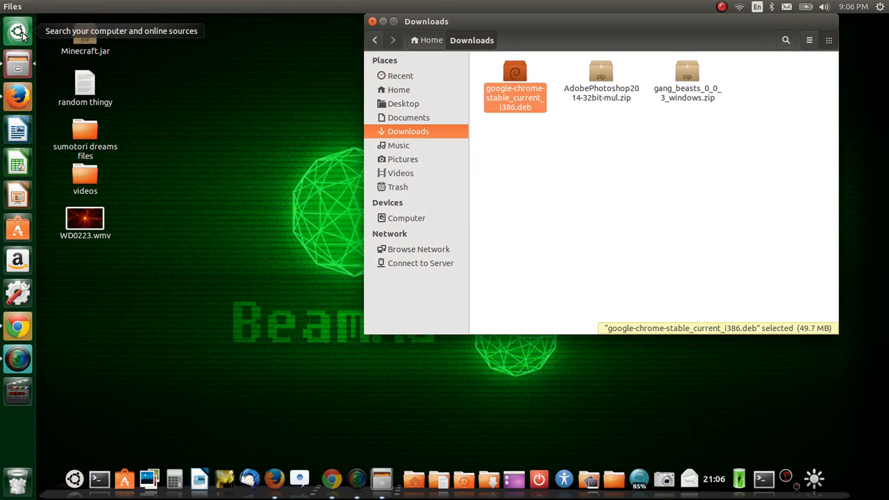
text(google)
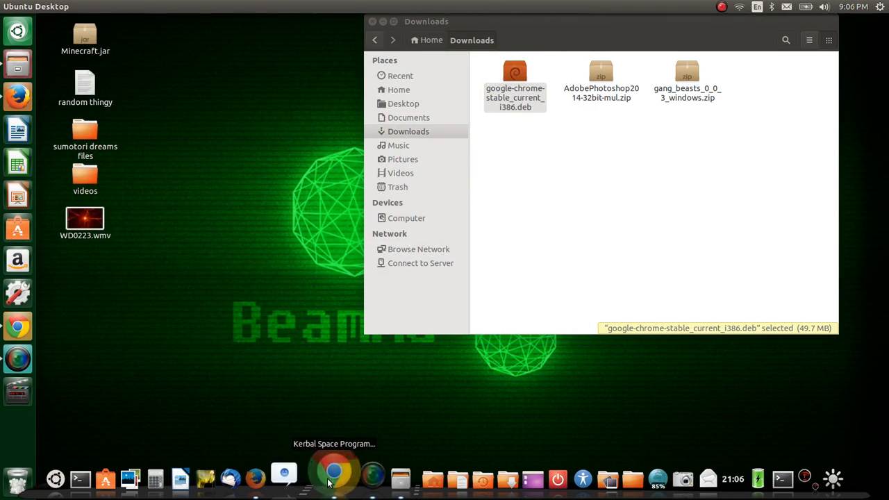
click(333, 478)
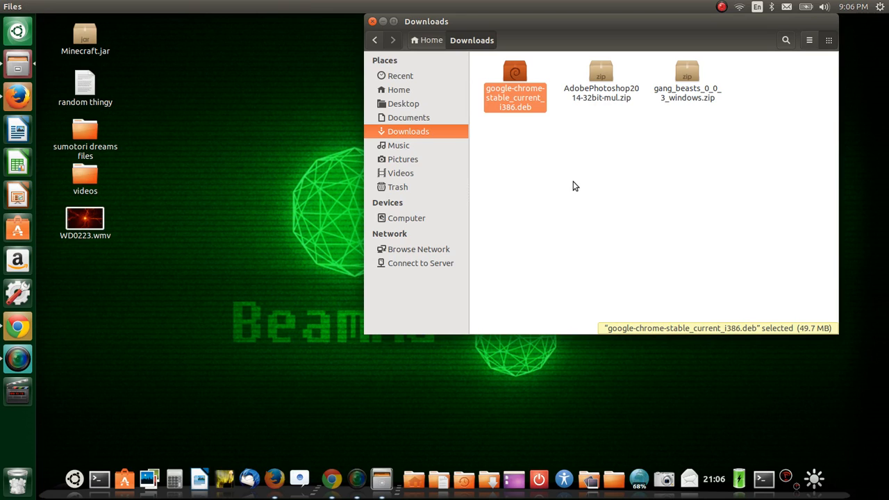
mouse_move(198, 130)
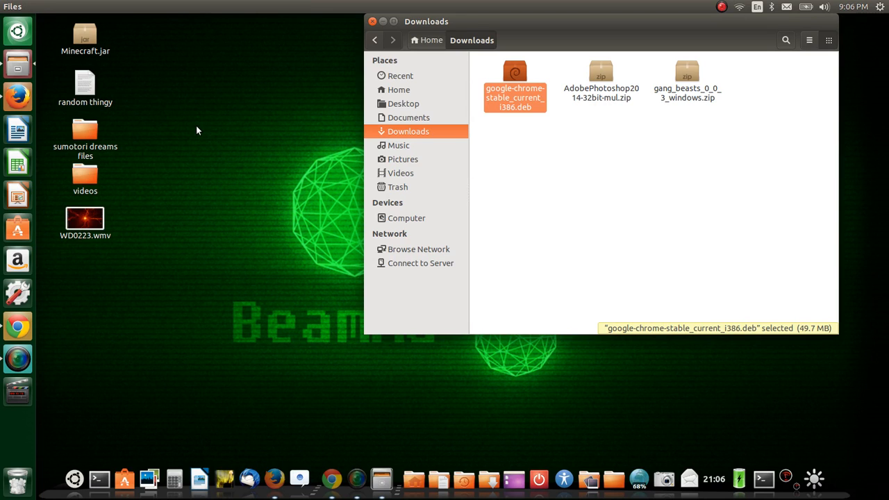
click(484, 309)
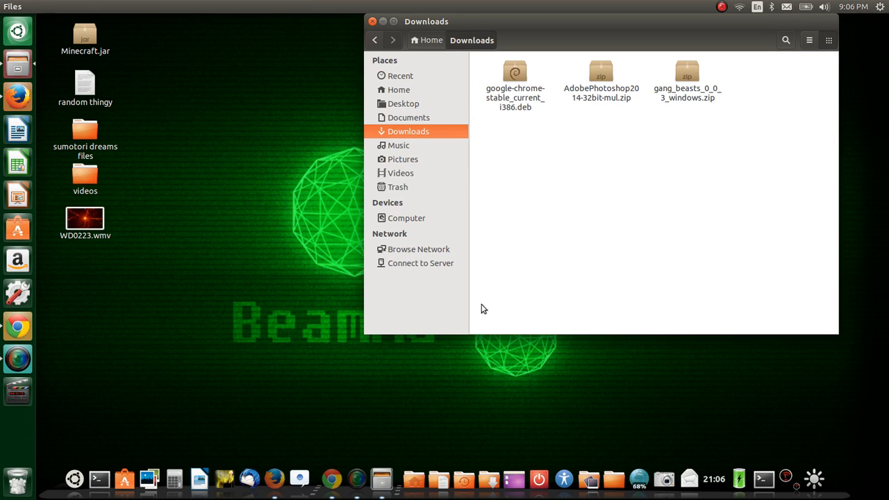
mouse_move(480, 322)
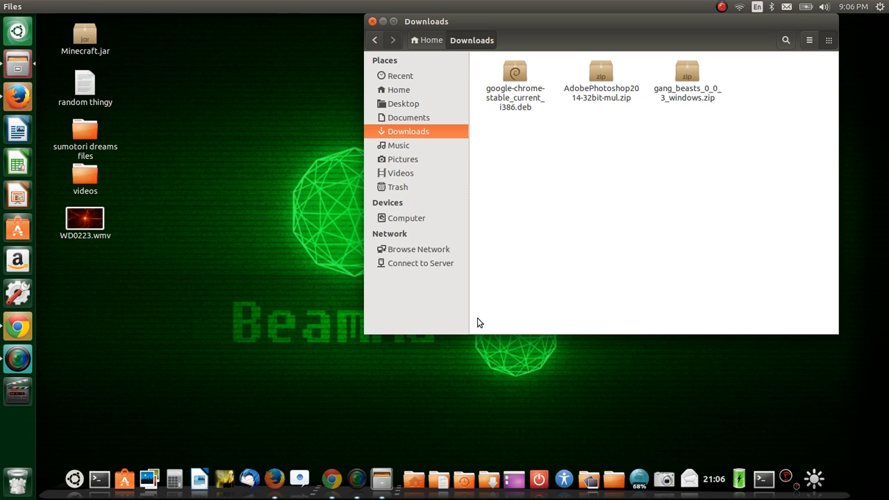